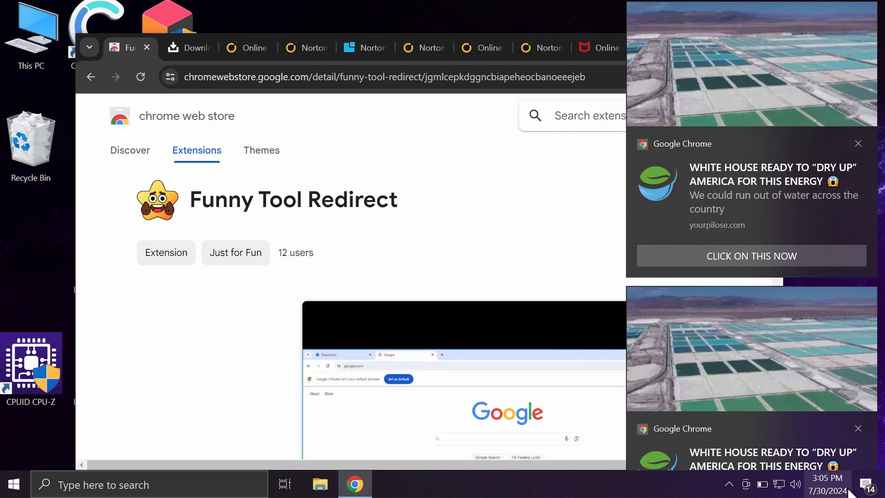
mouse_move(838, 477)
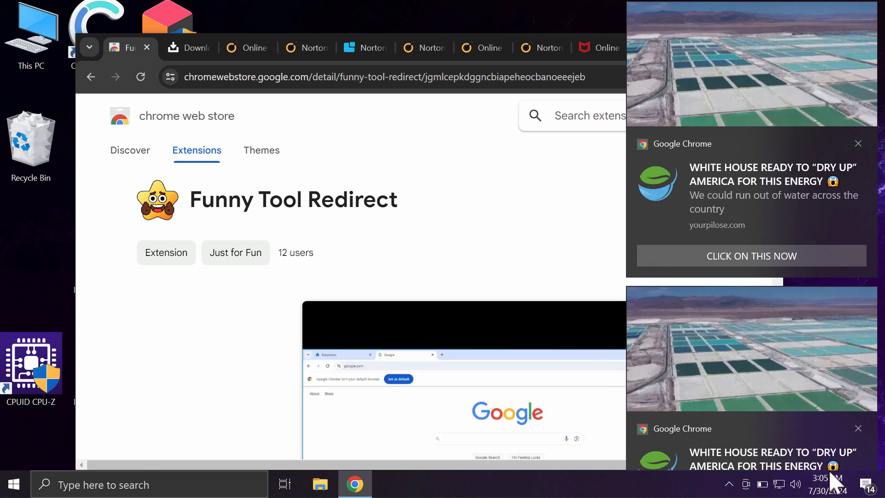
mouse_move(128, 47)
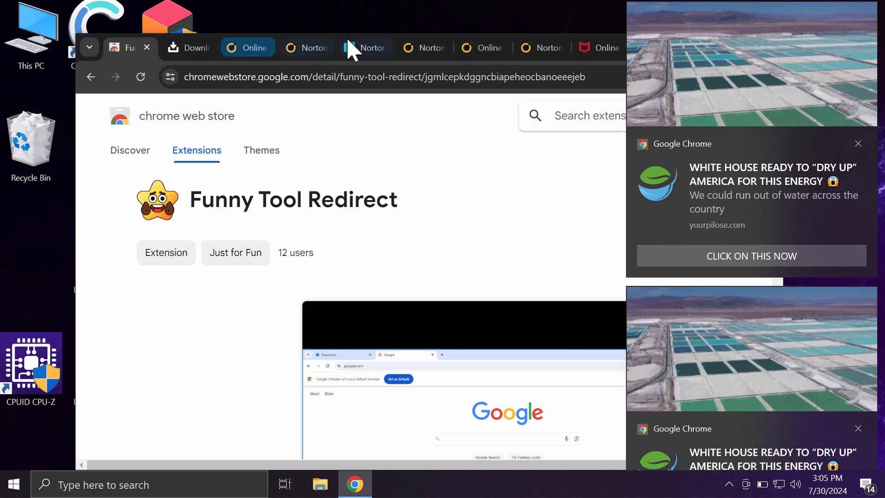
mouse_move(98, 54)
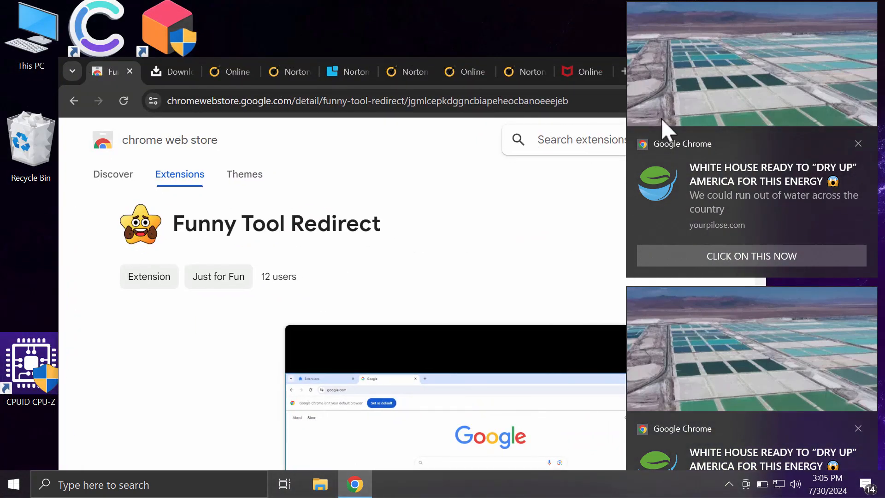
mouse_move(63, 221)
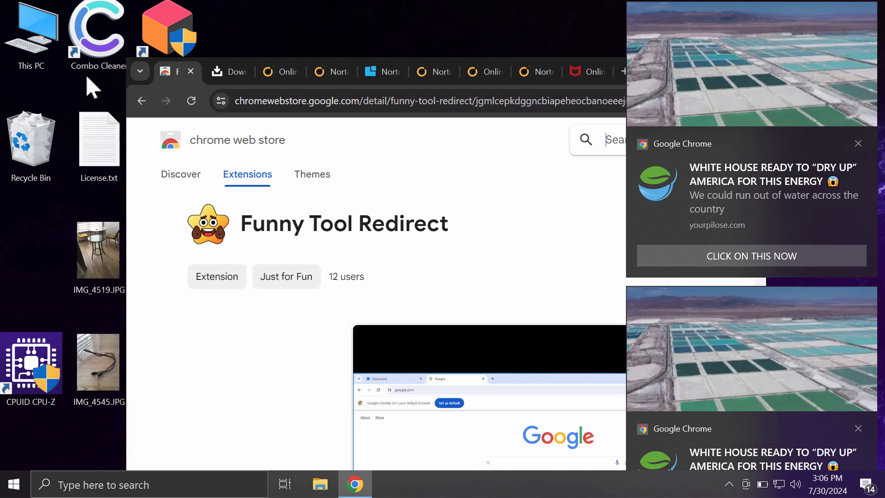
mouse_move(159, 79)
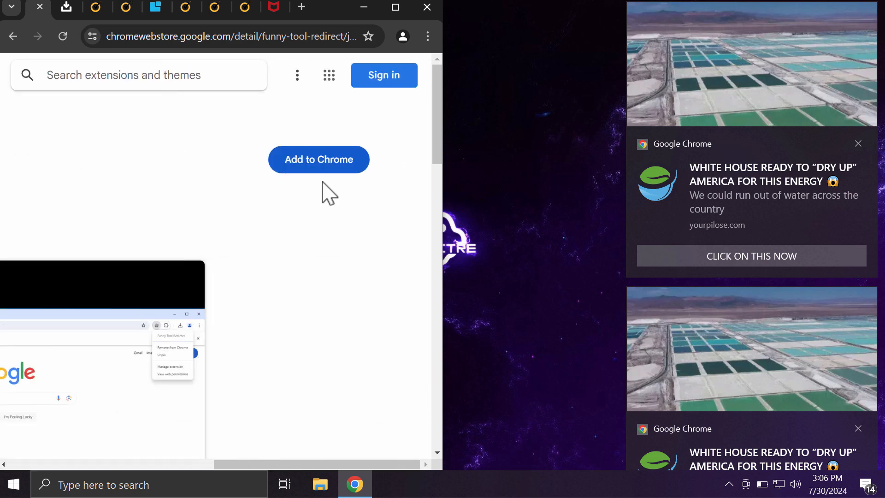
- Add the Funny Tool Redirect extension to Chrome and dismiss the installed notice
click(318, 159)
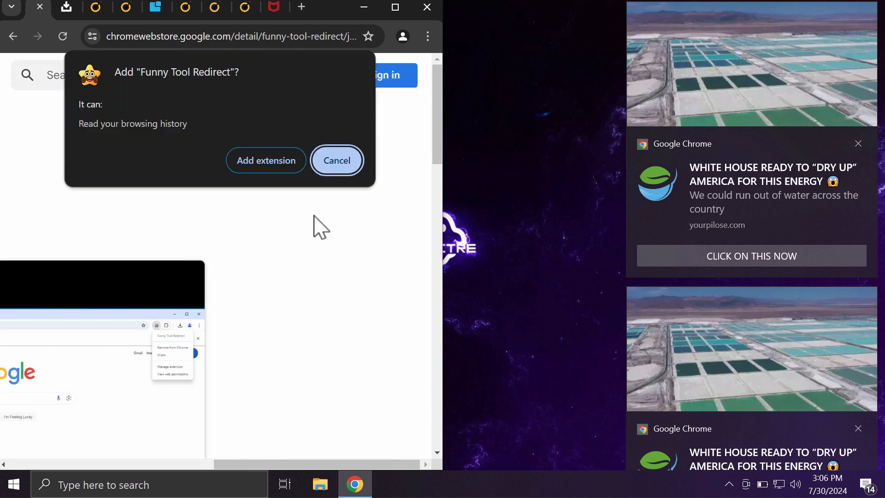
click(337, 160)
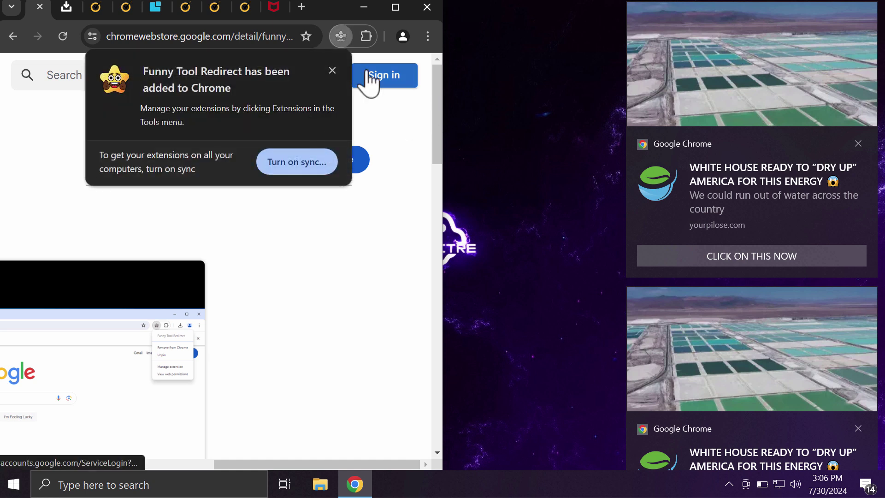
mouse_move(385, 36)
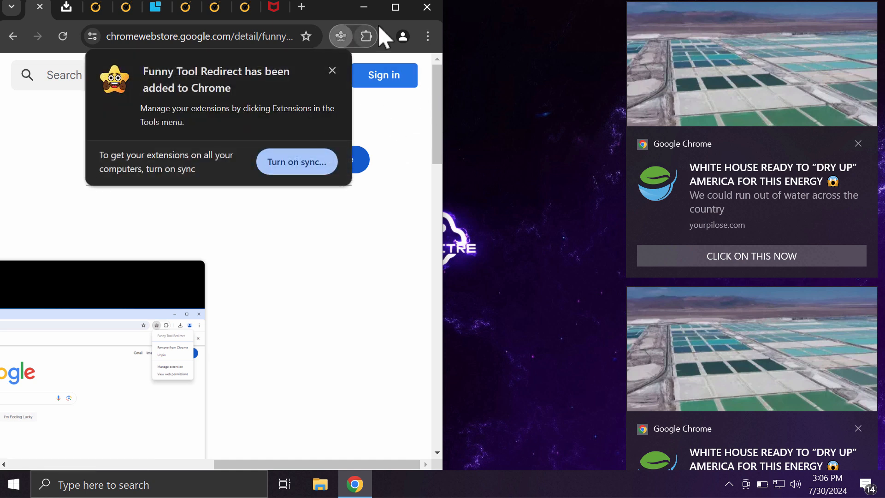
mouse_move(395, 8)
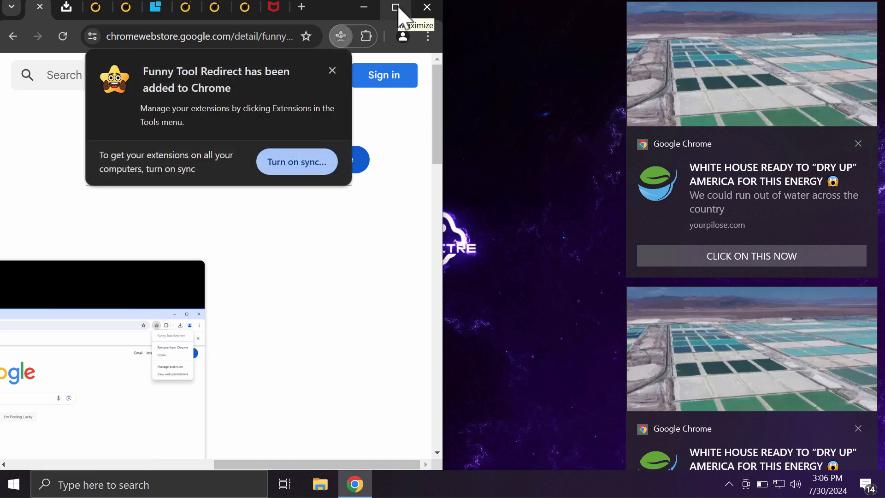
mouse_move(619, 389)
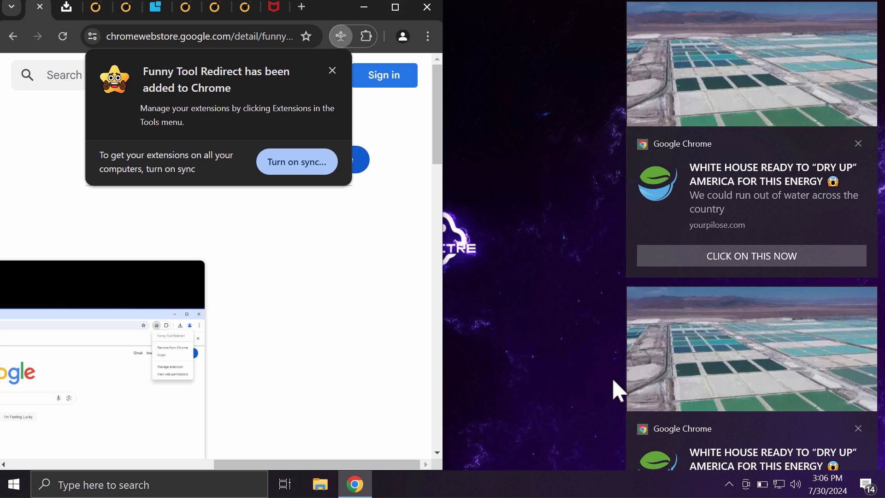
mouse_move(717, 457)
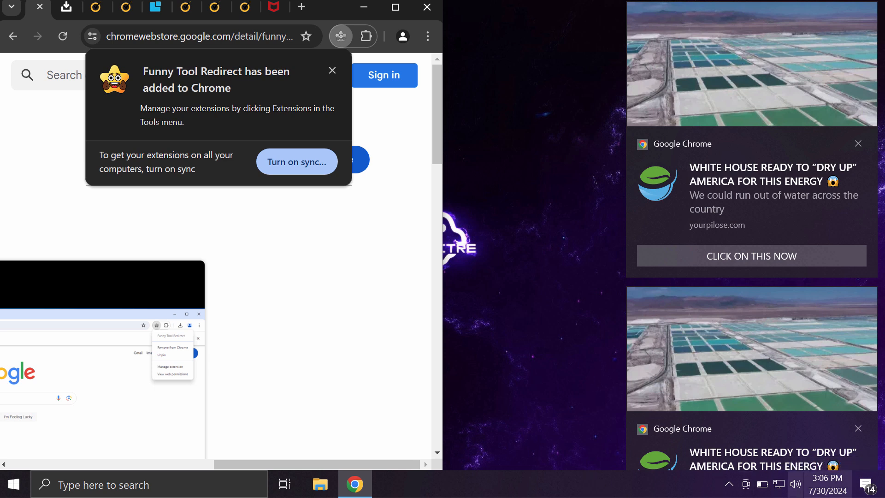
mouse_move(827, 490)
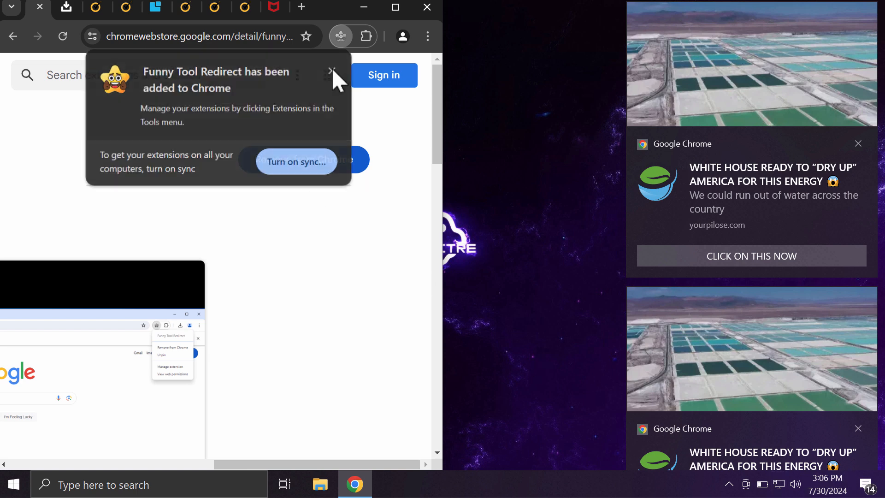
click(332, 72)
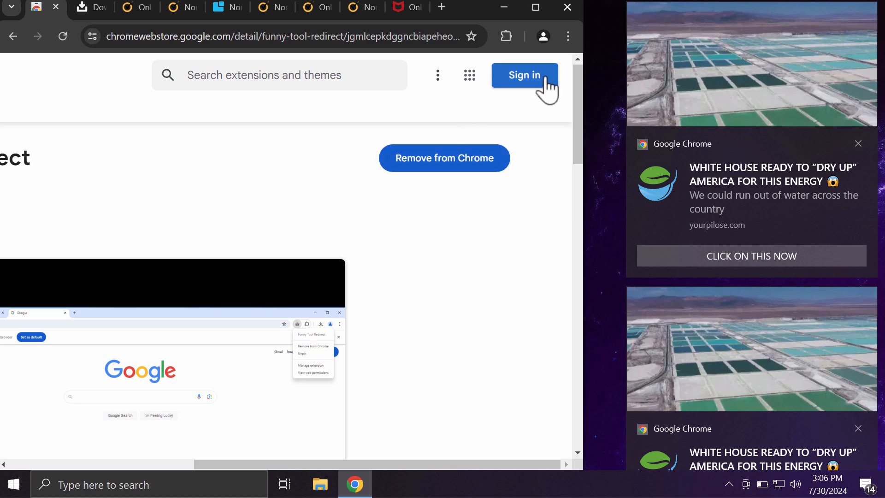
- Remove Funny Tool Redirect from the extensions page, leaving only Google Docs Offline
click(568, 36)
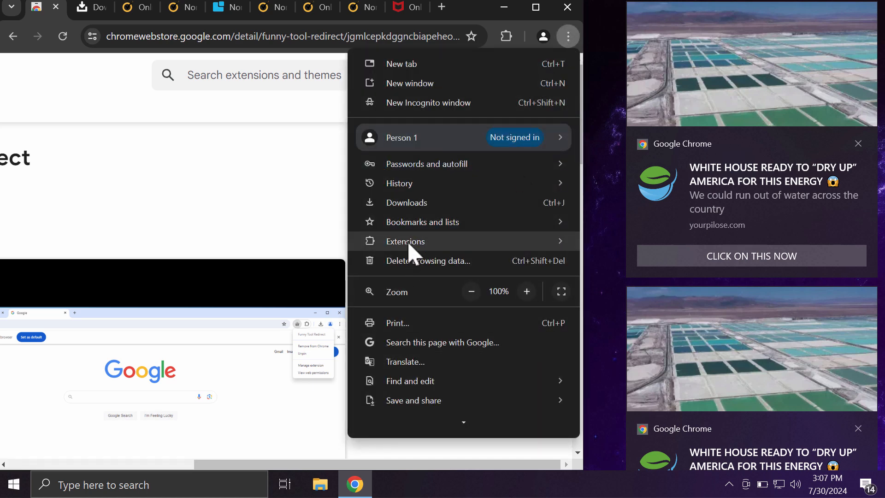
click(405, 242)
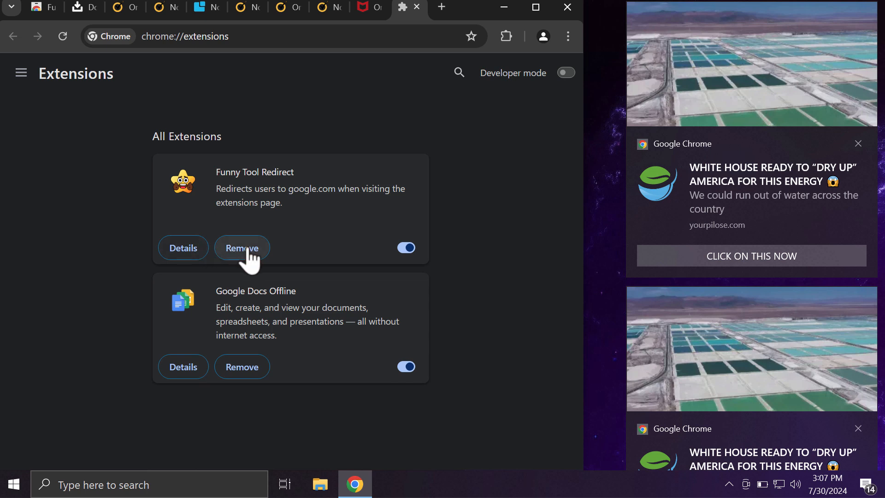
mouse_move(240, 260)
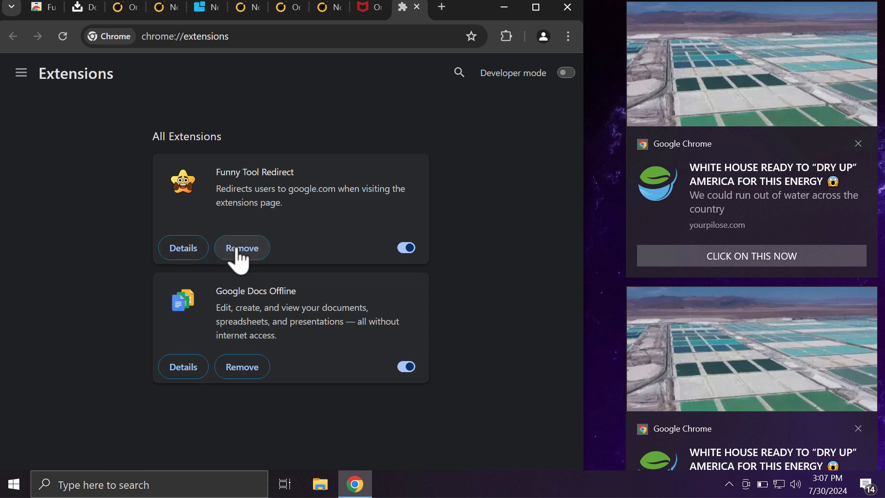
click(241, 248)
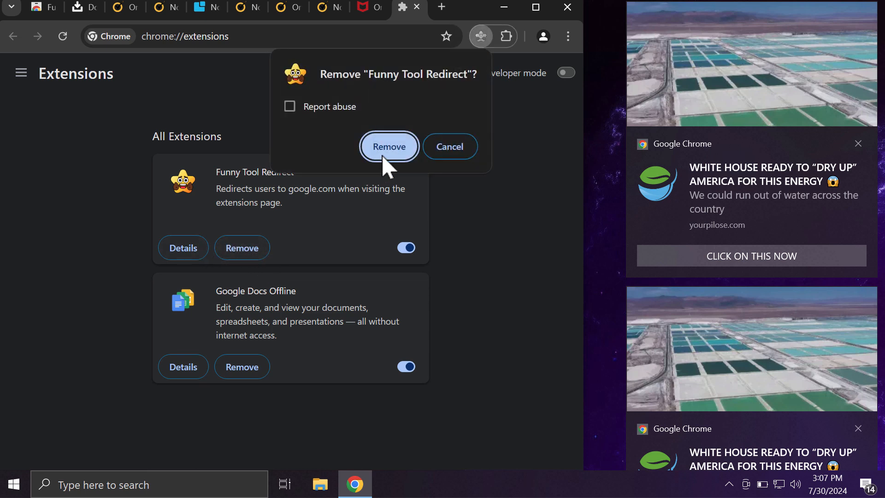
click(389, 146)
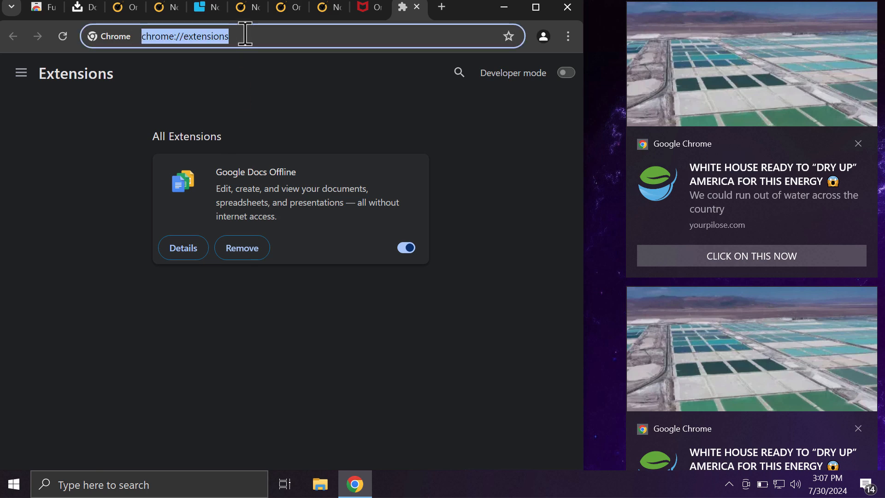
- Search 'comboclearn' and browse combocleaner.com
text(comboclearn)
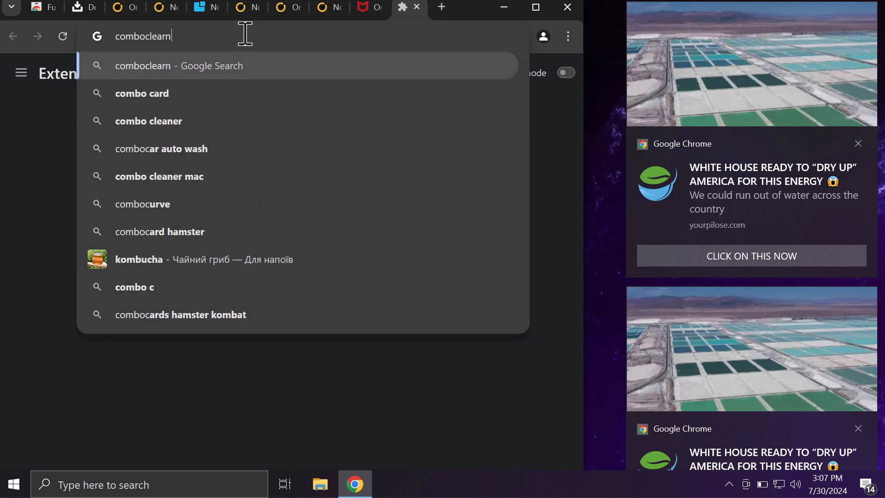
key(Backspace)
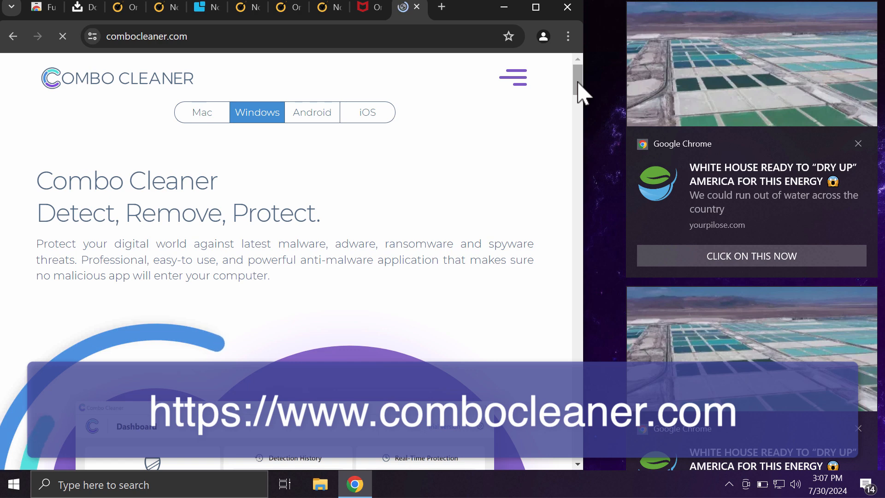
scroll(down, 3)
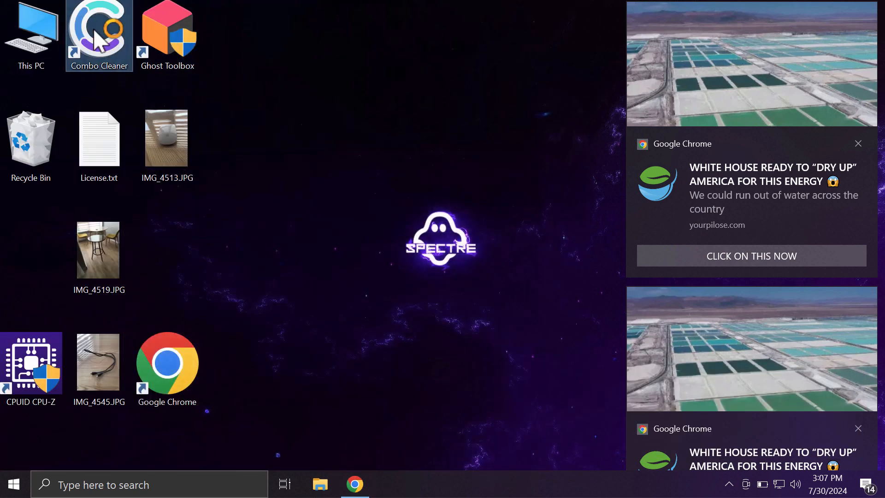
mouse_move(99, 34)
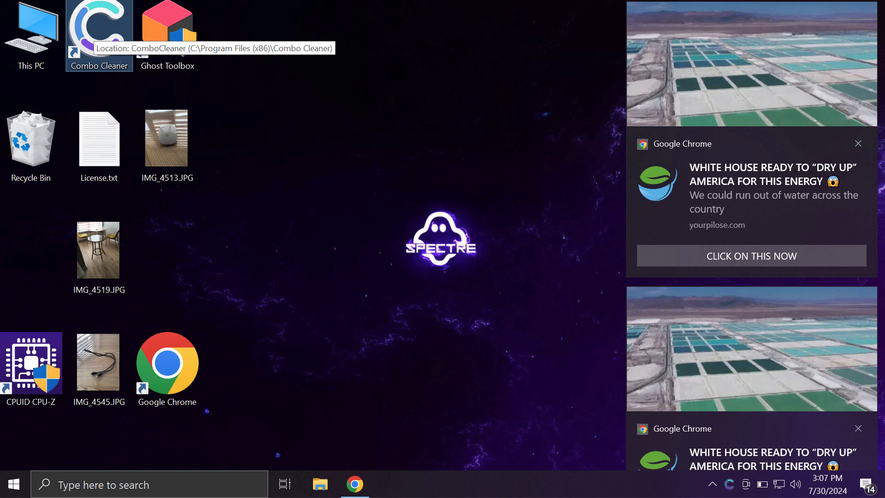
- Launch Combo Cleaner from its desktop shortcut
double_click(98, 28)
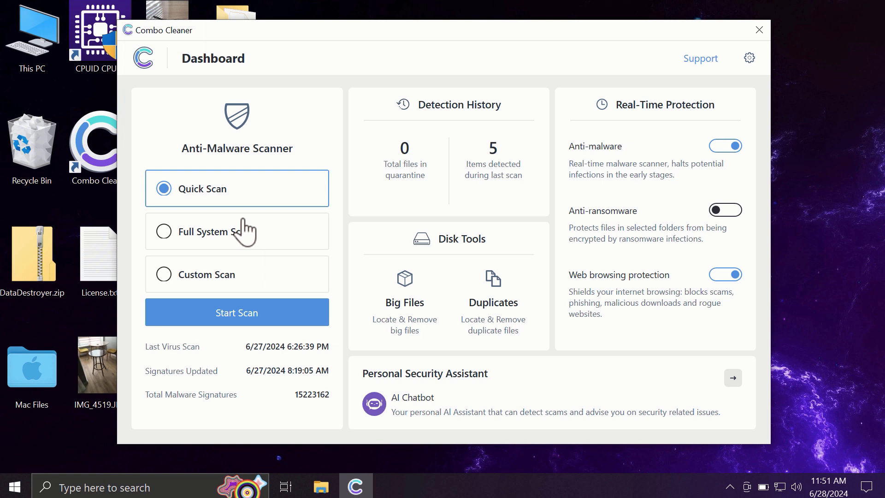
mouse_move(223, 221)
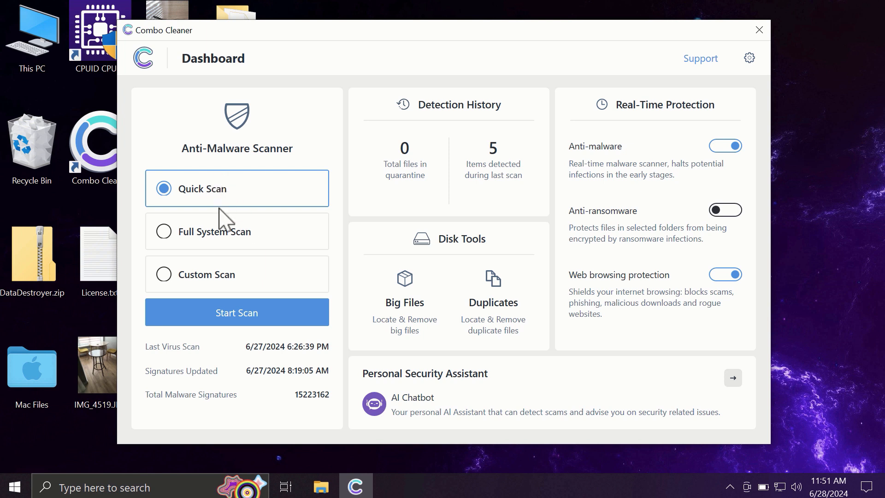
mouse_move(303, 169)
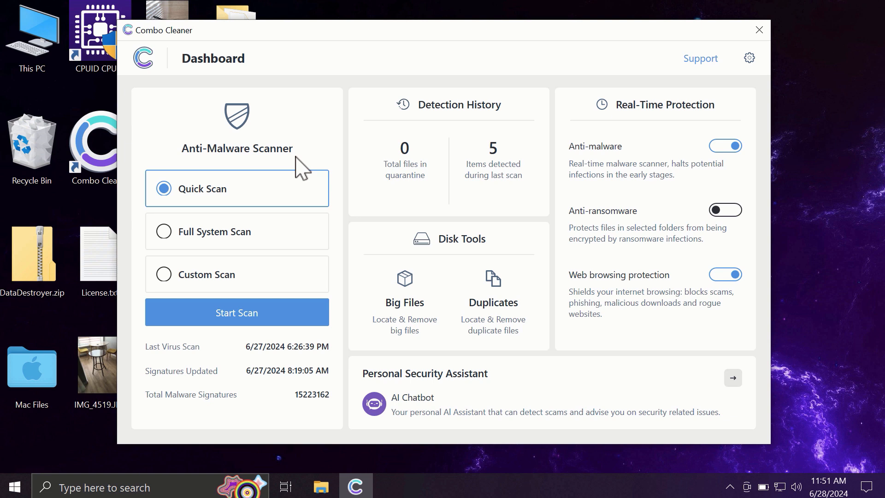
mouse_move(203, 254)
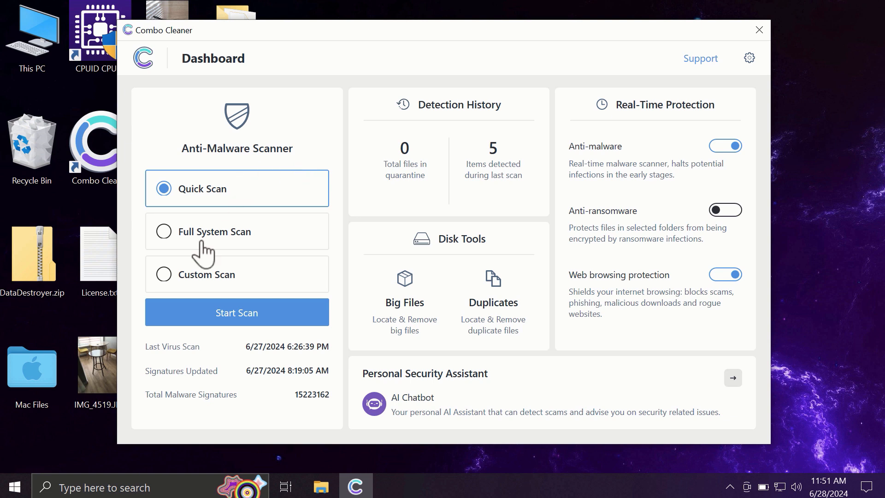
mouse_move(202, 302)
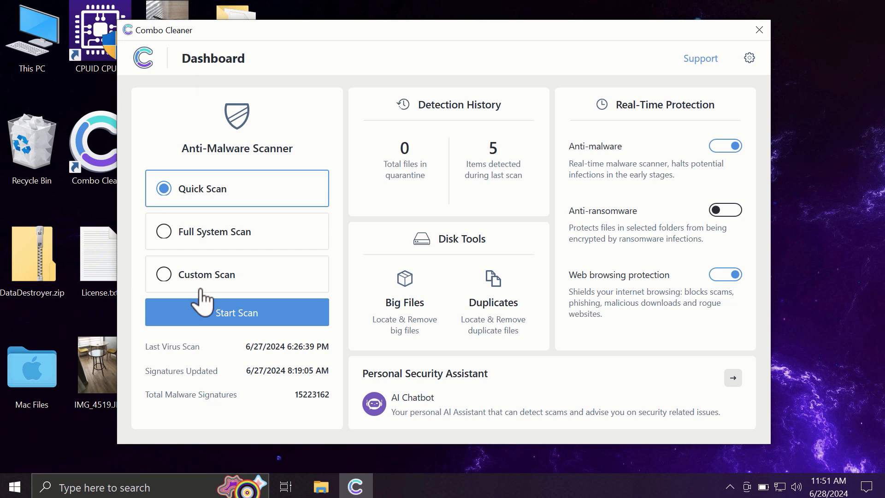
mouse_move(220, 199)
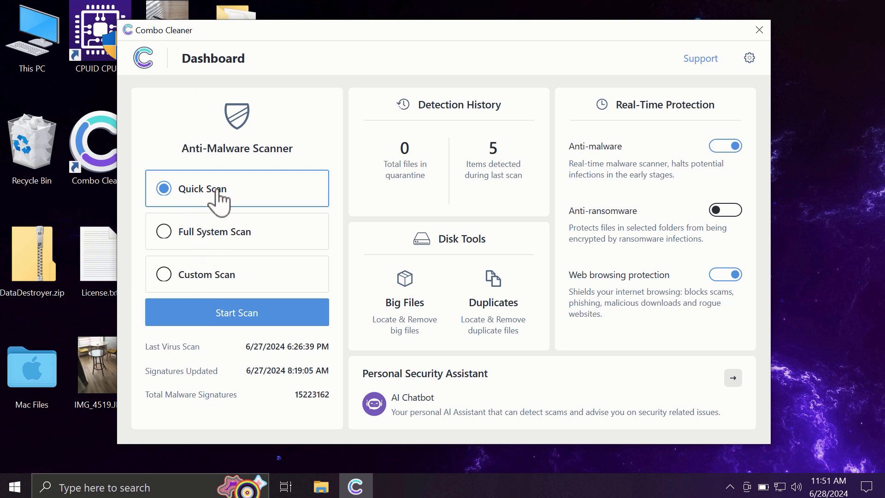
mouse_move(225, 320)
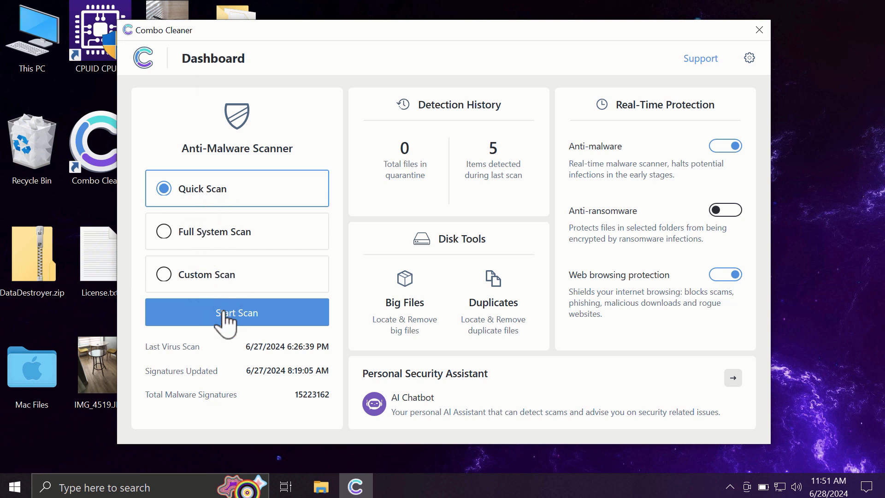
- Run a Quick Scan and return to the dashboard showing 6 items detected
click(236, 312)
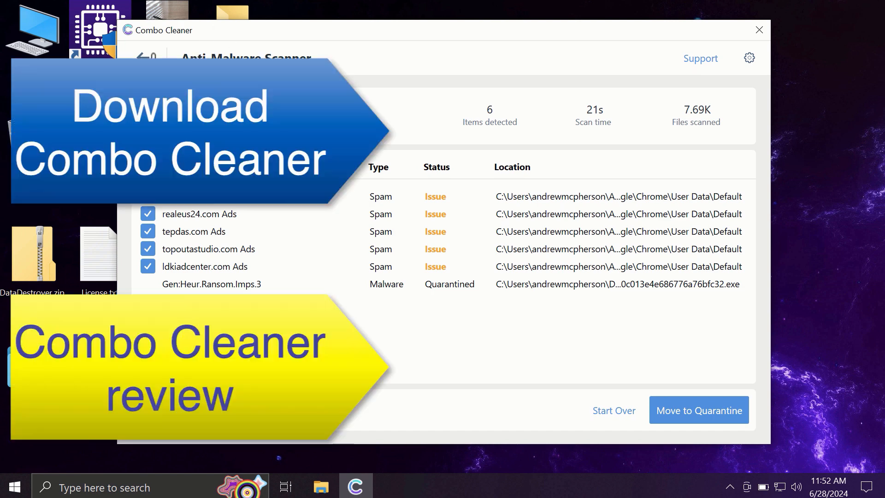
click(146, 56)
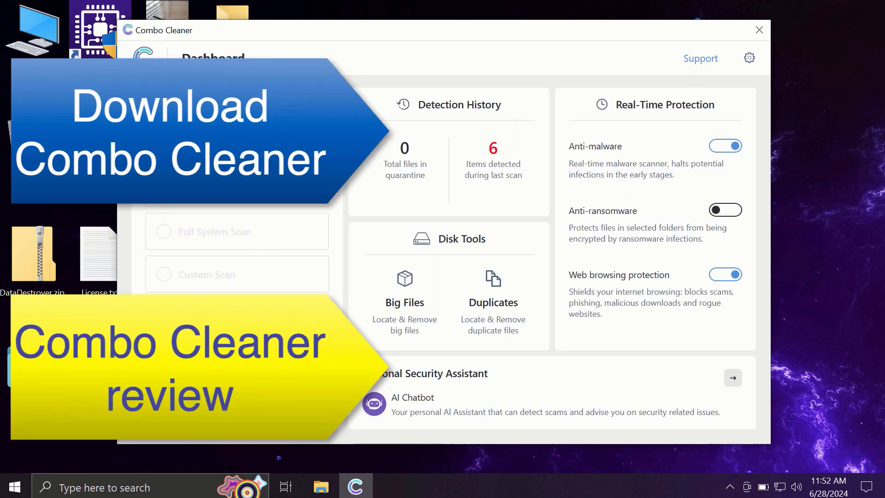